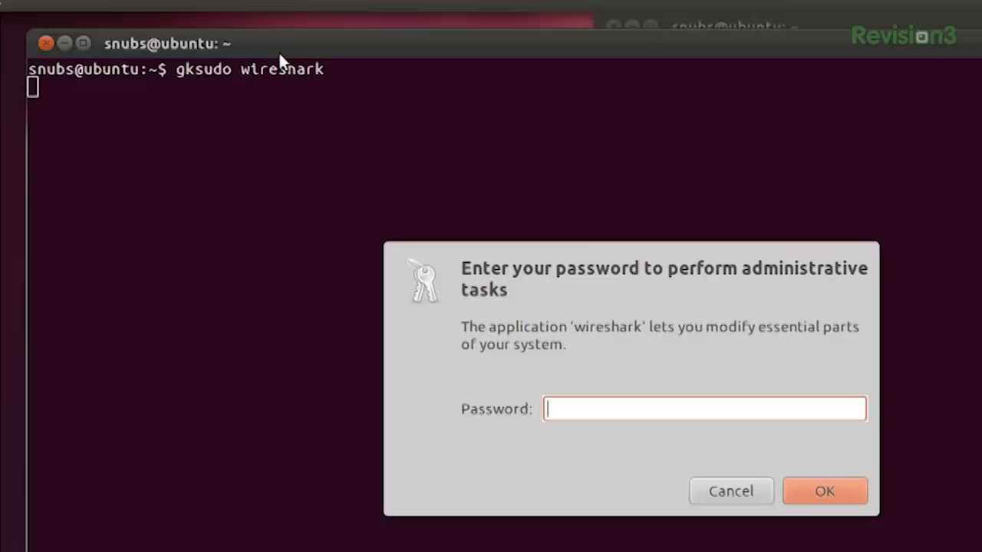
Step: Enter the administrator password in the authentication dialog to authorise Wireshark
click(826, 491)
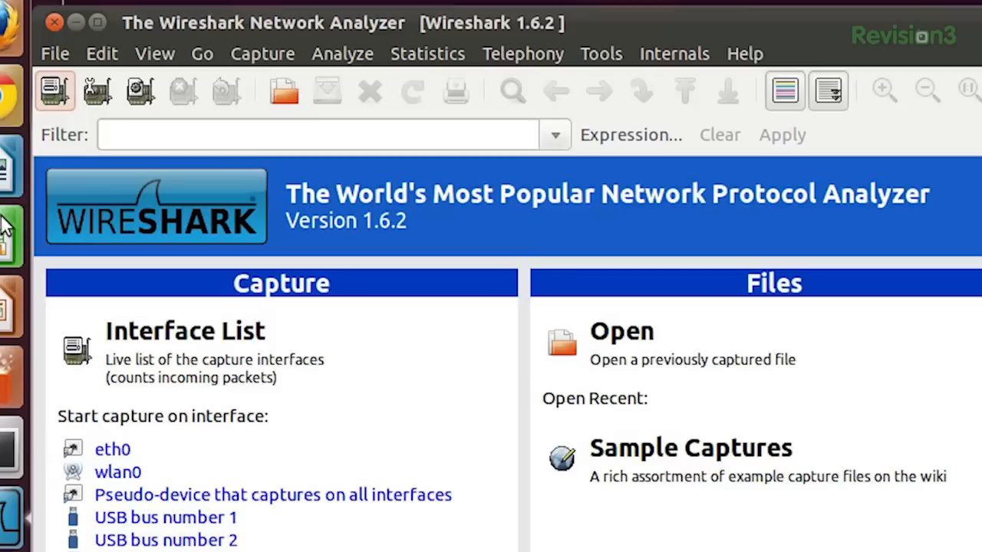
mouse_move(300, 407)
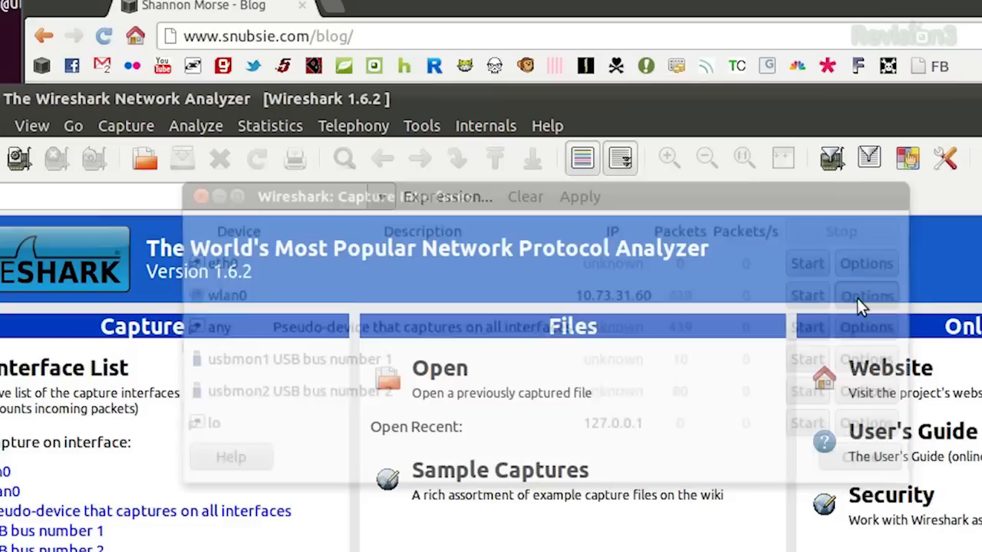
Step: Begin a live capture on wlan0 from its Capture Options dialog
click(866, 294)
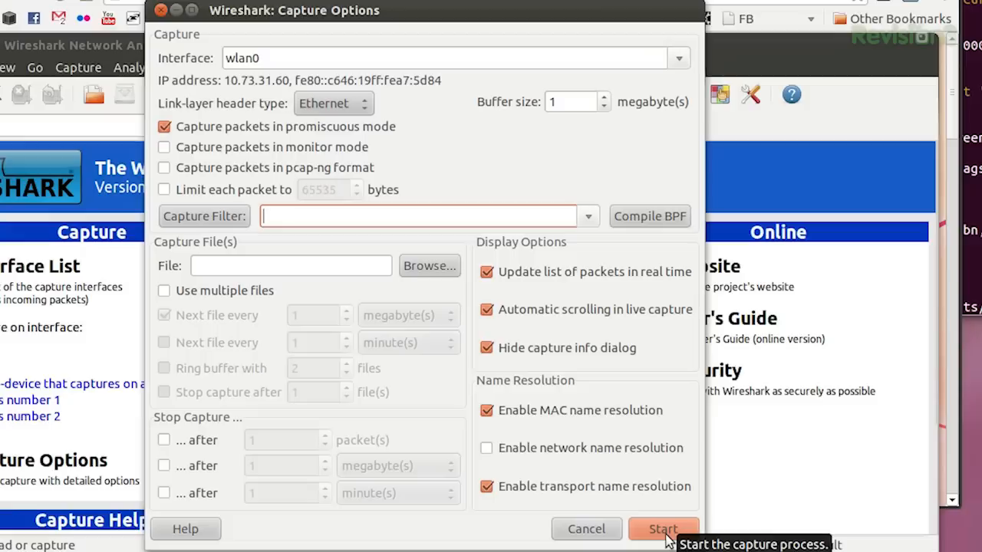
click(663, 529)
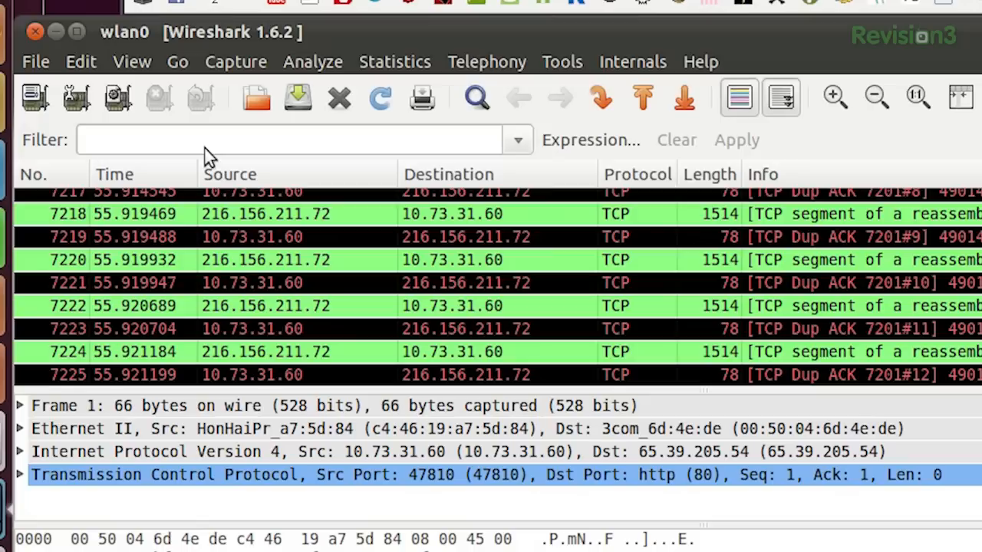
Step: Filter the packet list with the display filter 'http.request'
text(http.r)
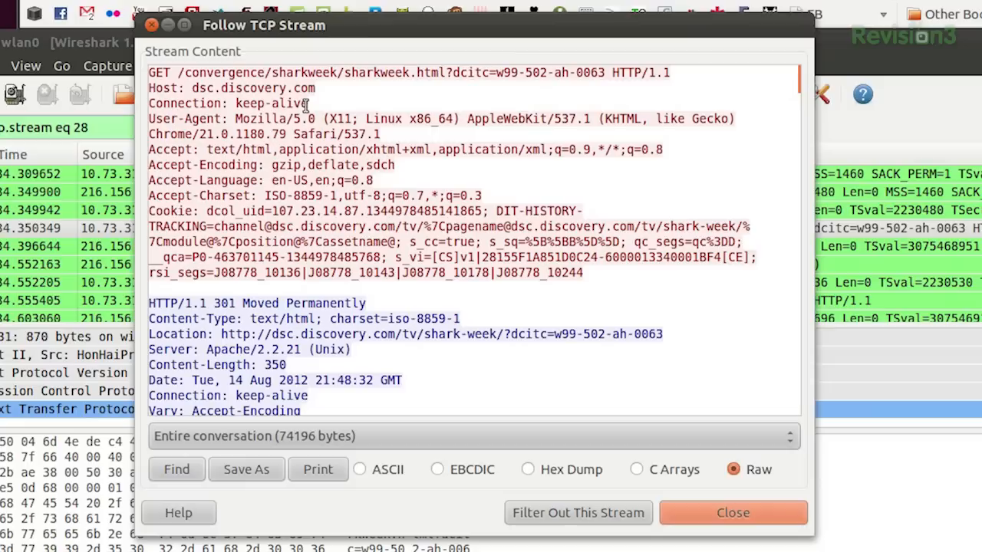
mouse_move(325, 191)
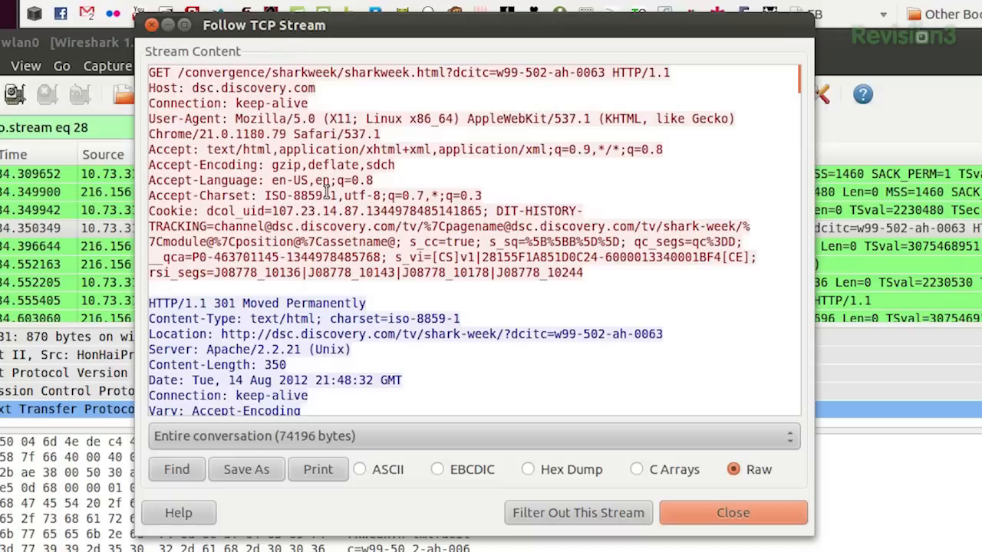
mouse_move(525, 365)
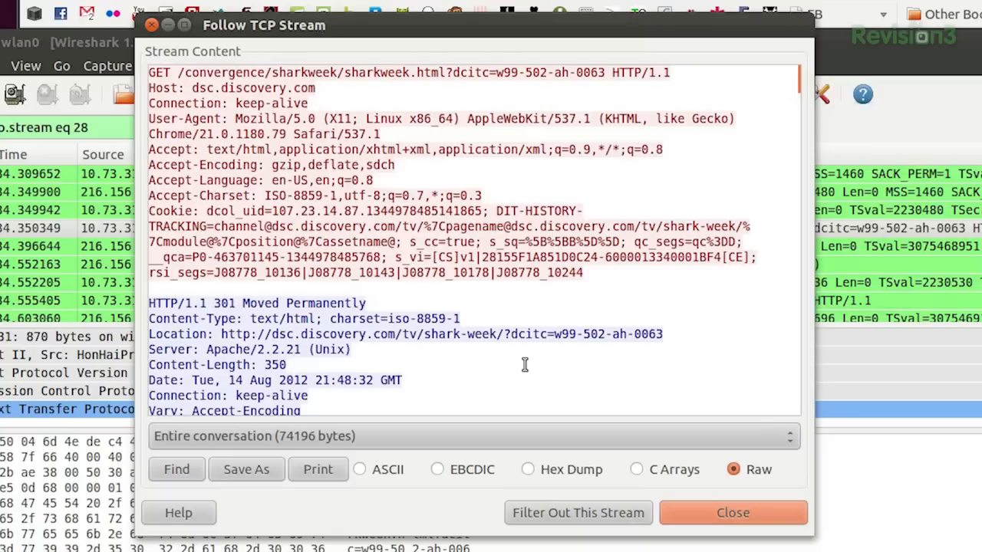